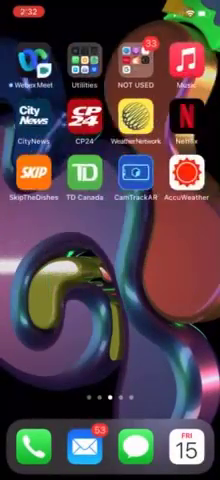
- Search Spotlight for "shortcuts" to reach the Shortcuts app
{"action": "scroll", "scroll_direction": "left", "scroll_amount": 3}
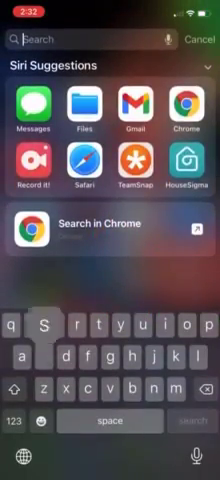
{"action": "type", "text": "shortcuts"}
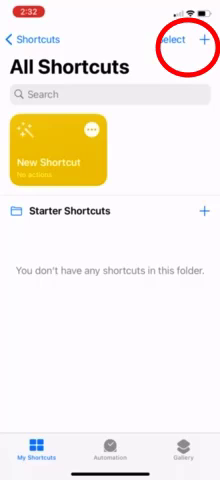
- Create a new shortcut from the All Shortcuts screen
{"action": "left_click", "coordinate": [204, 40]}
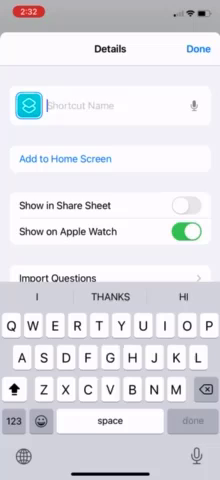
- Name the shortcut VAC and start its Add to Home Screen setup
{"action": "type", "text": "VAC QR"}
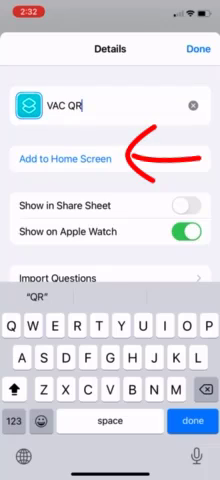
{"action": "left_click", "coordinate": [76, 160]}
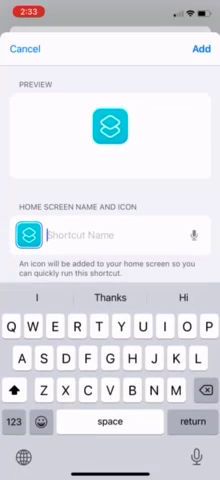
- Enter VAX as the shortcut's home screen name
{"action": "type", "text": "VA"}
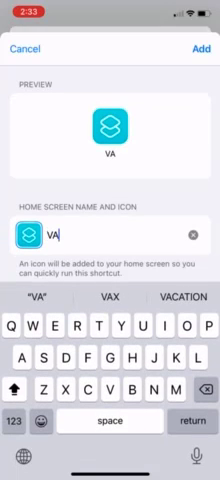
{"action": "type", "text": "X"}
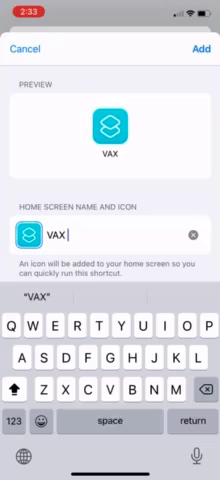